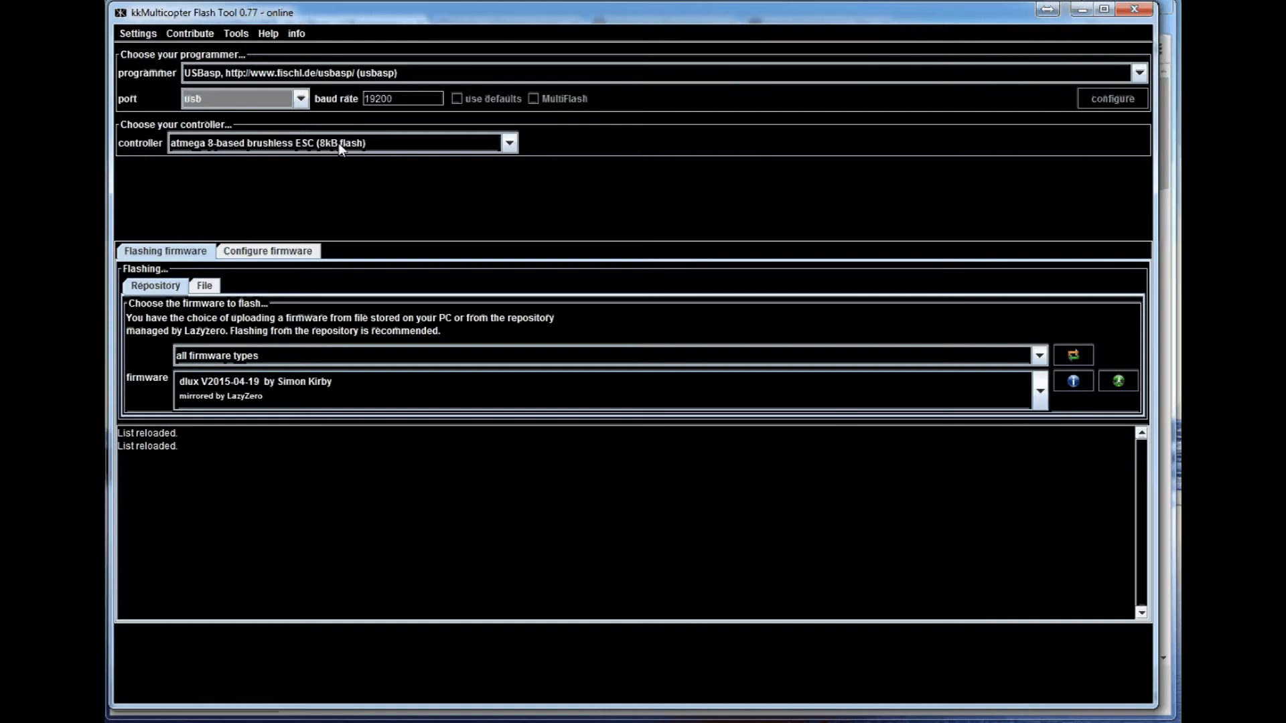
Step: Filter firmware to TGY and choose TGY V2015-04-19 by Simon Kirby for flashing
left_click(507, 142)
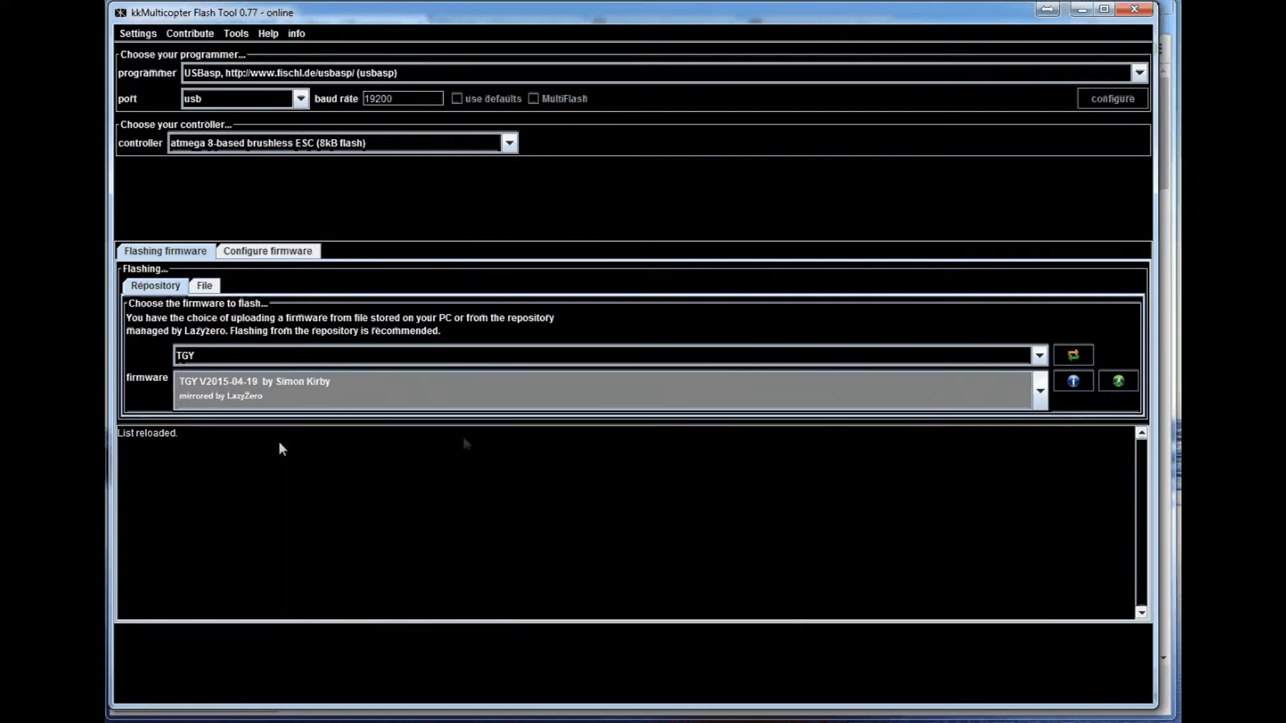
left_click(1117, 380)
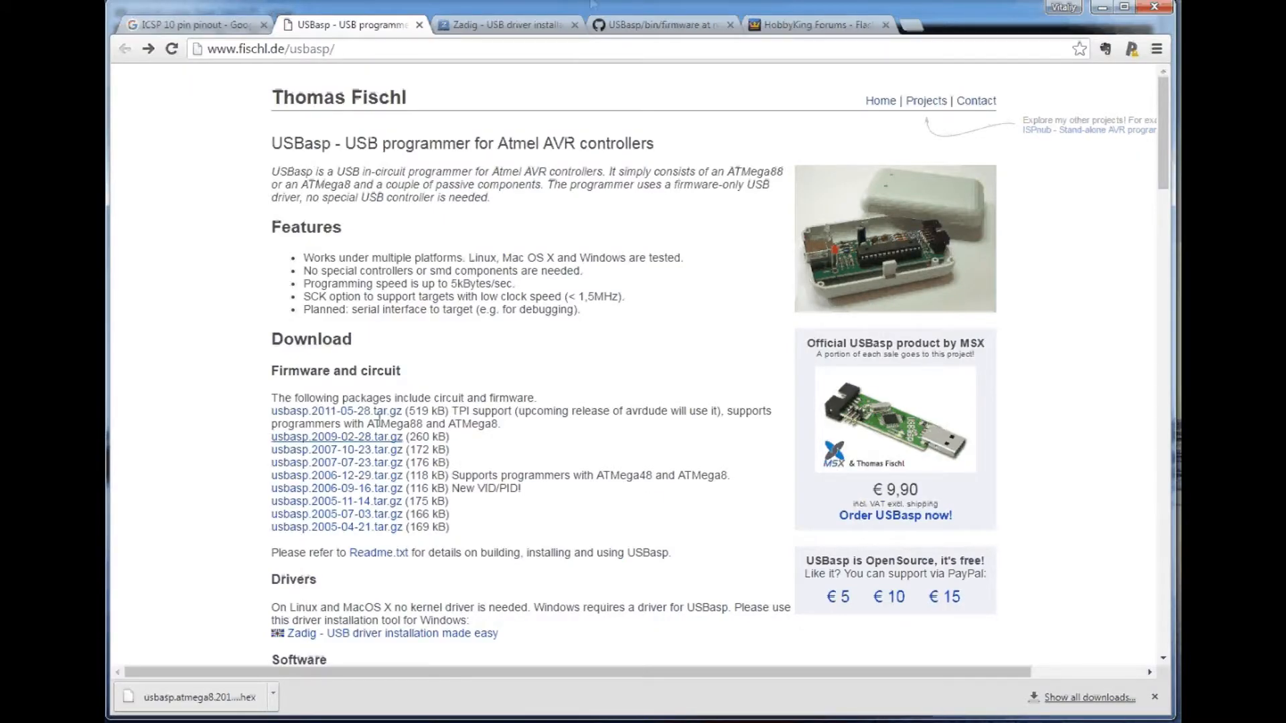
Step: View the USBasp GitHub folder, select USBasp in Zadig, and show the Zadig download page
left_click(660, 24)
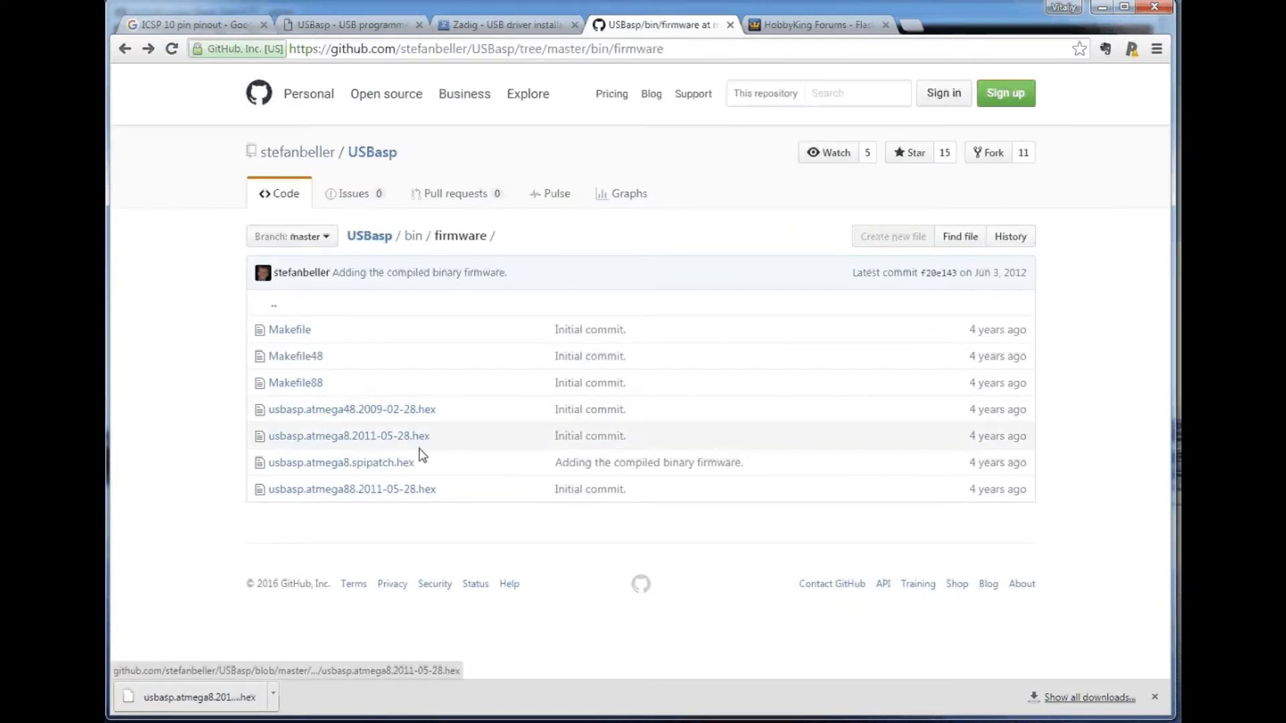
mouse_move(353, 489)
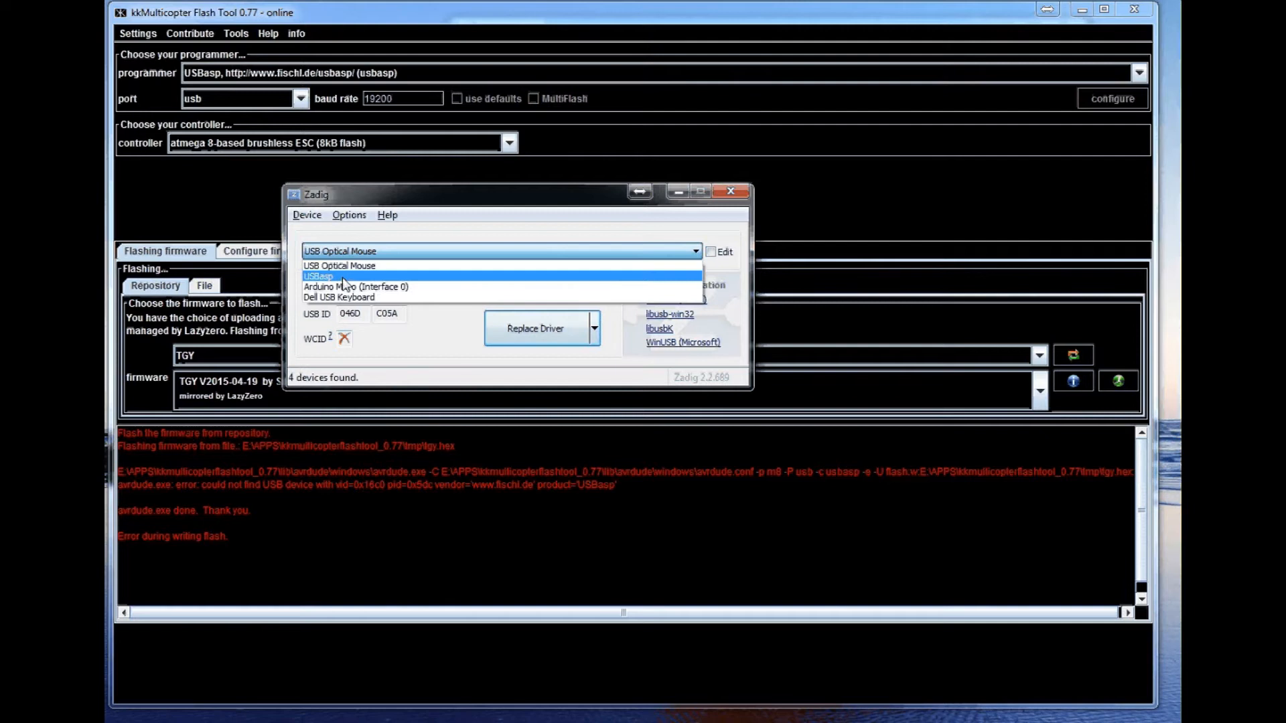
left_click(319, 276)
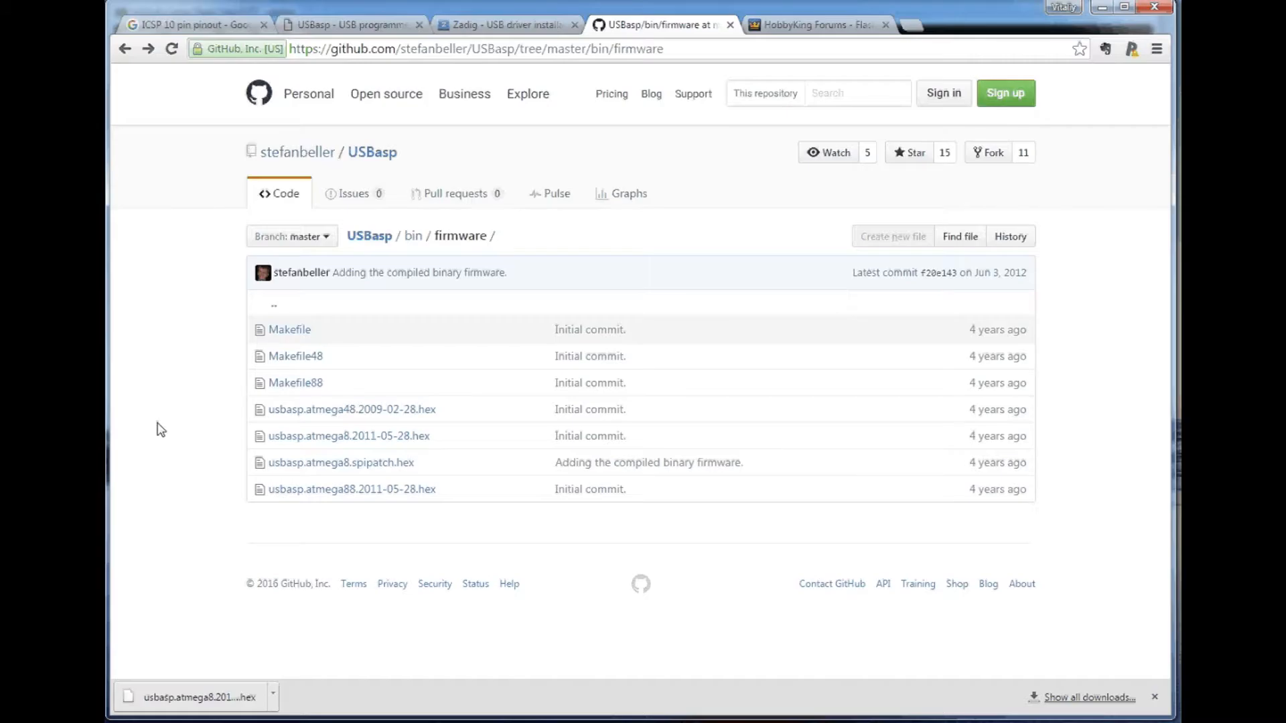
left_click(348, 24)
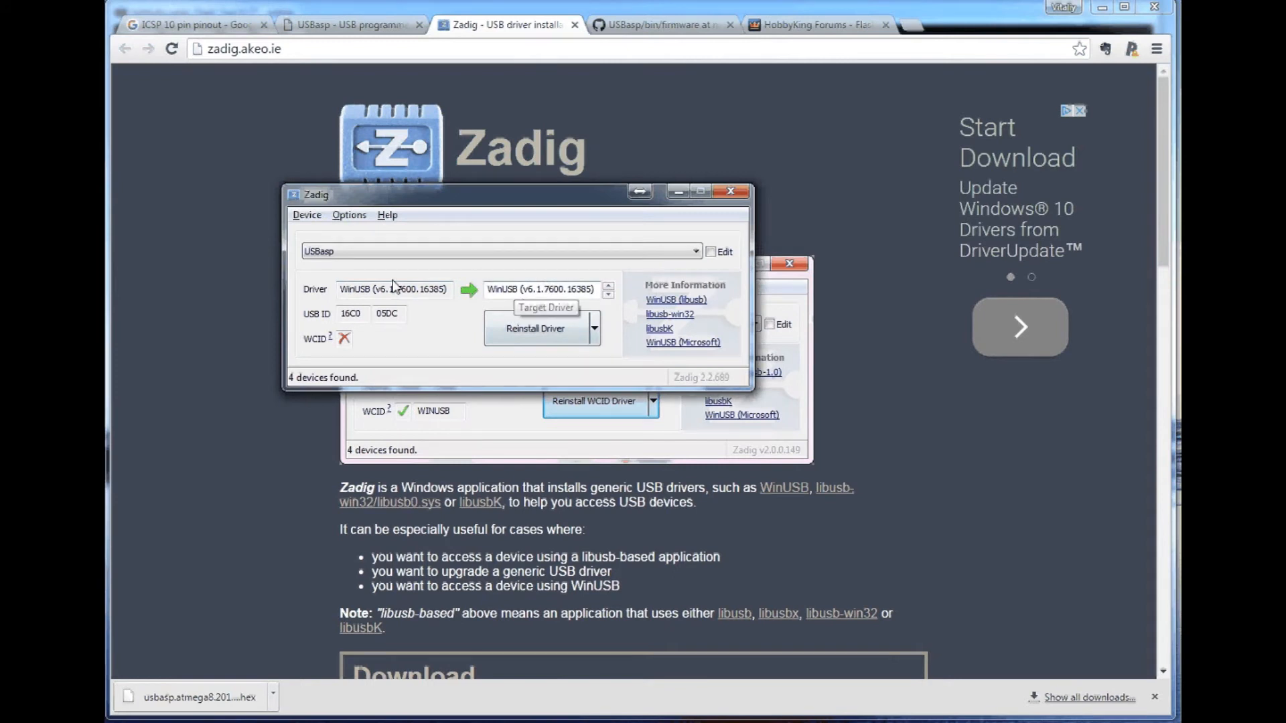
Step: Enable List All Devices in Zadig and reselect the USBasp device for driver replacement
left_click(695, 252)
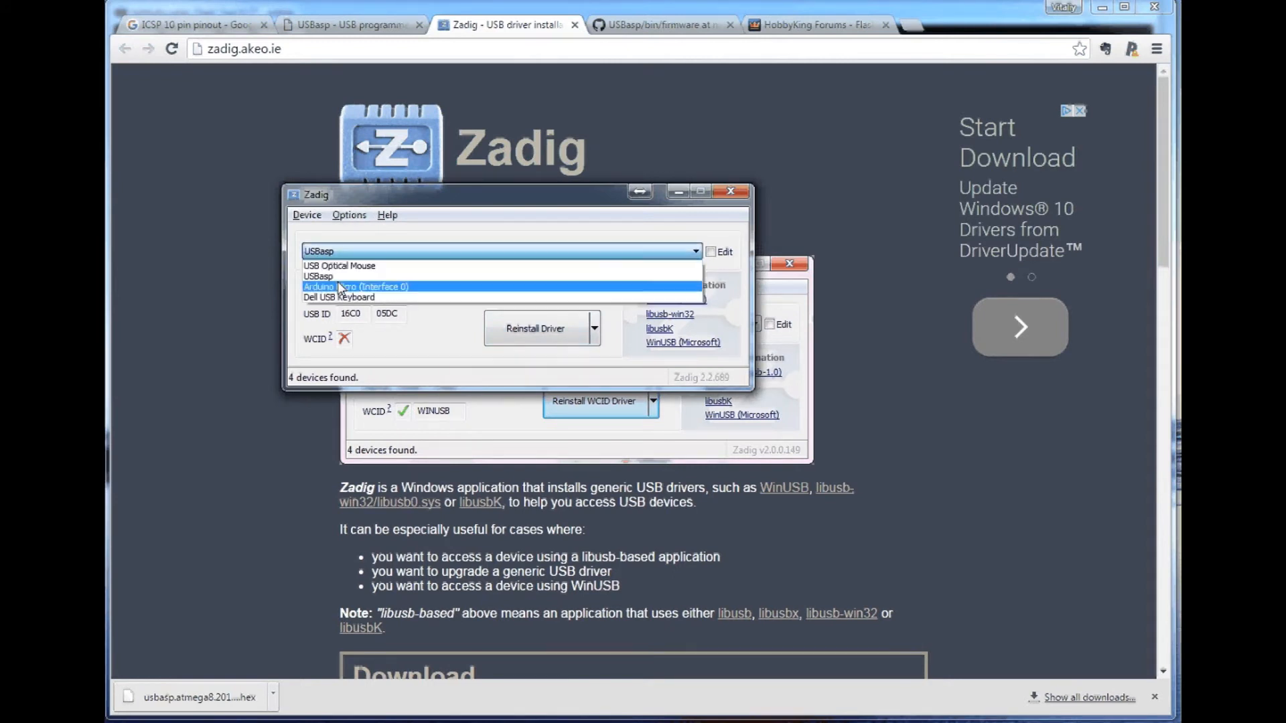
left_click(348, 214)
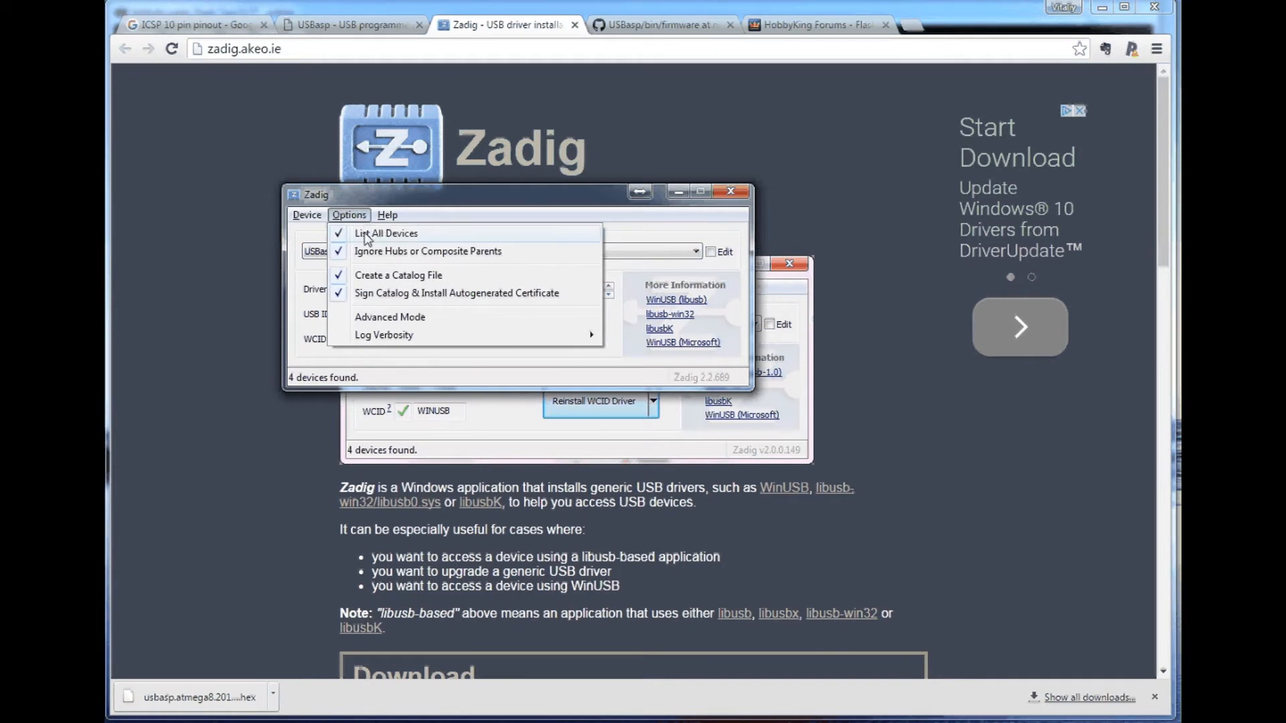
left_click(386, 233)
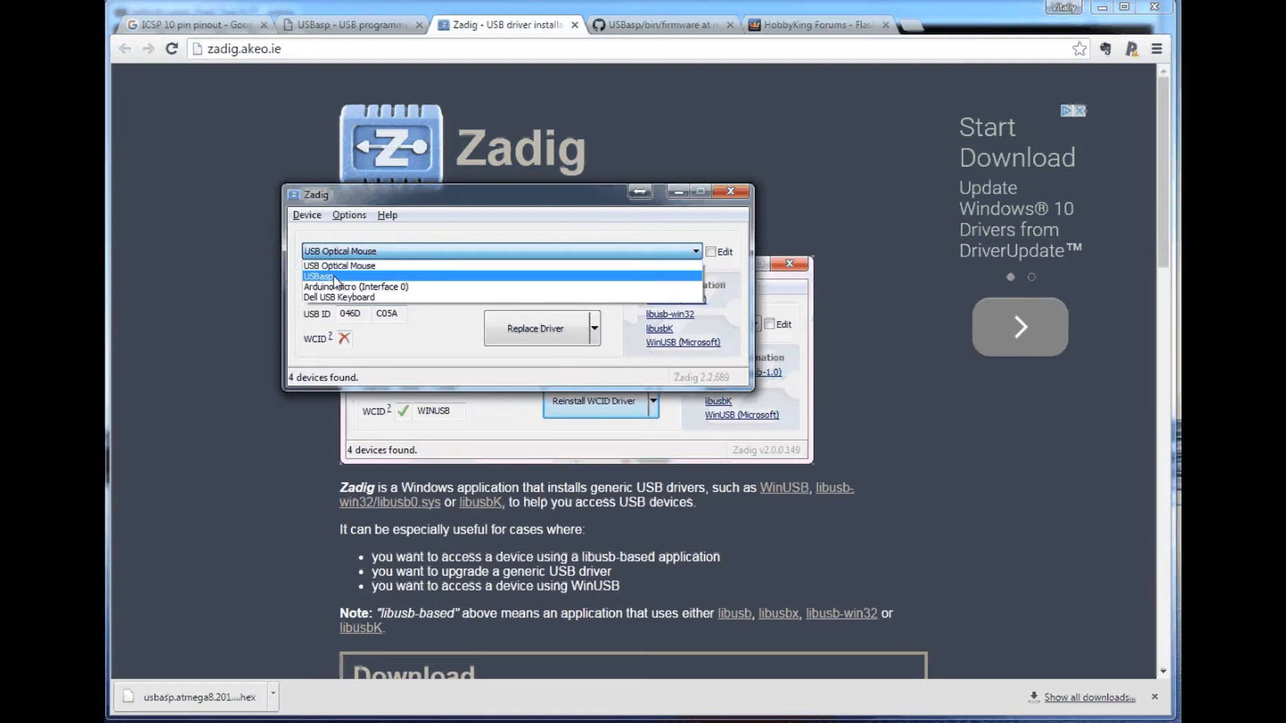
left_click(319, 276)
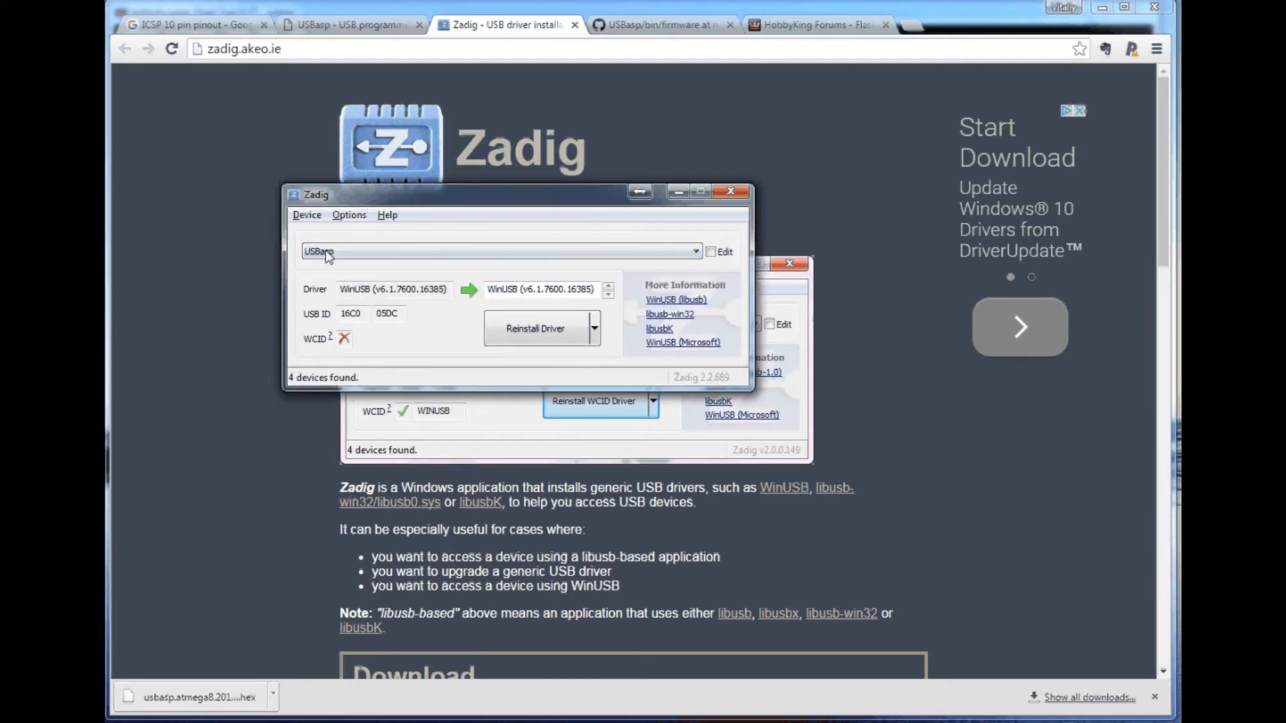
mouse_move(537, 294)
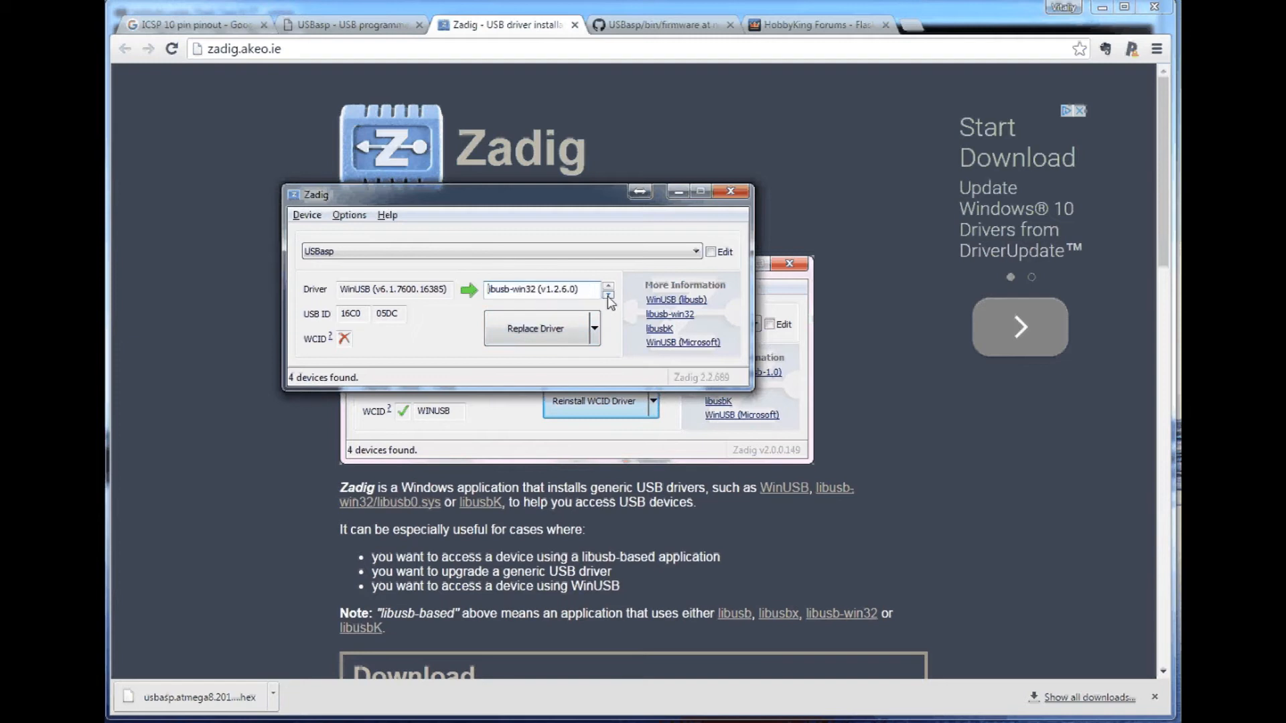
Step: Replace USBasp's WinUSB driver with libusbK (v3.0.7.0), approving Windows Security and confirming success
left_click(608, 284)
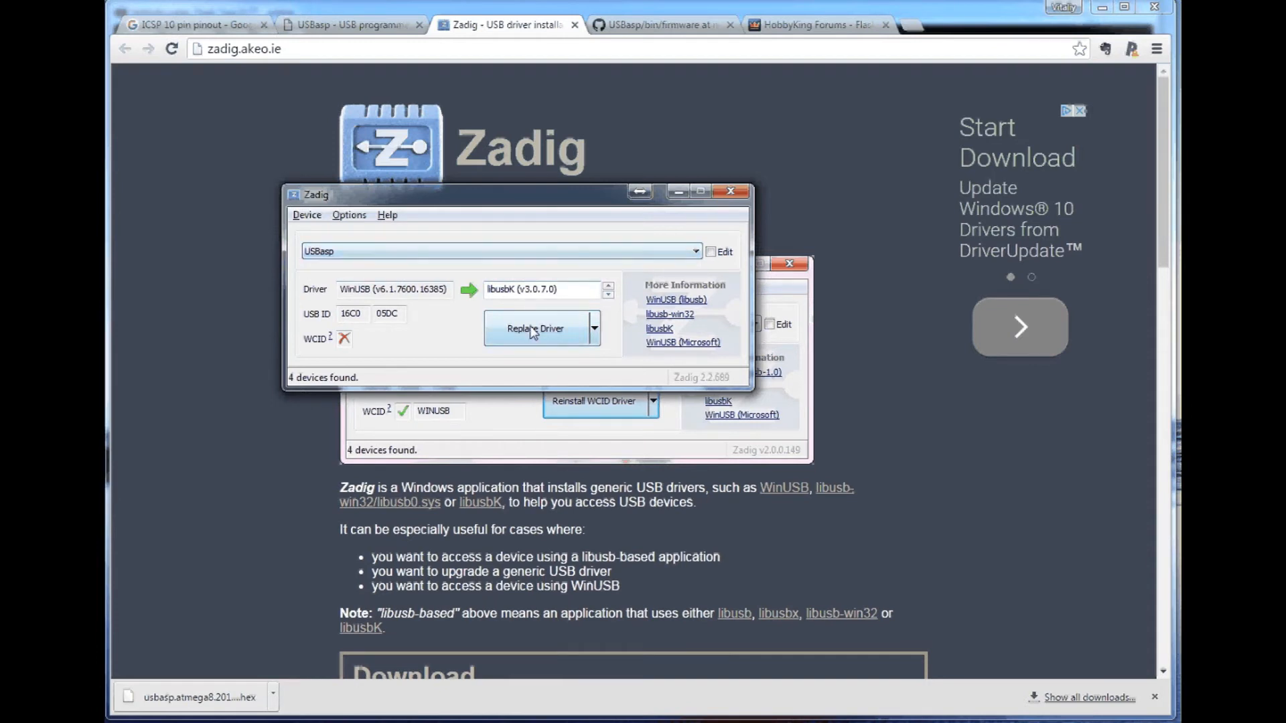
left_click(536, 328)
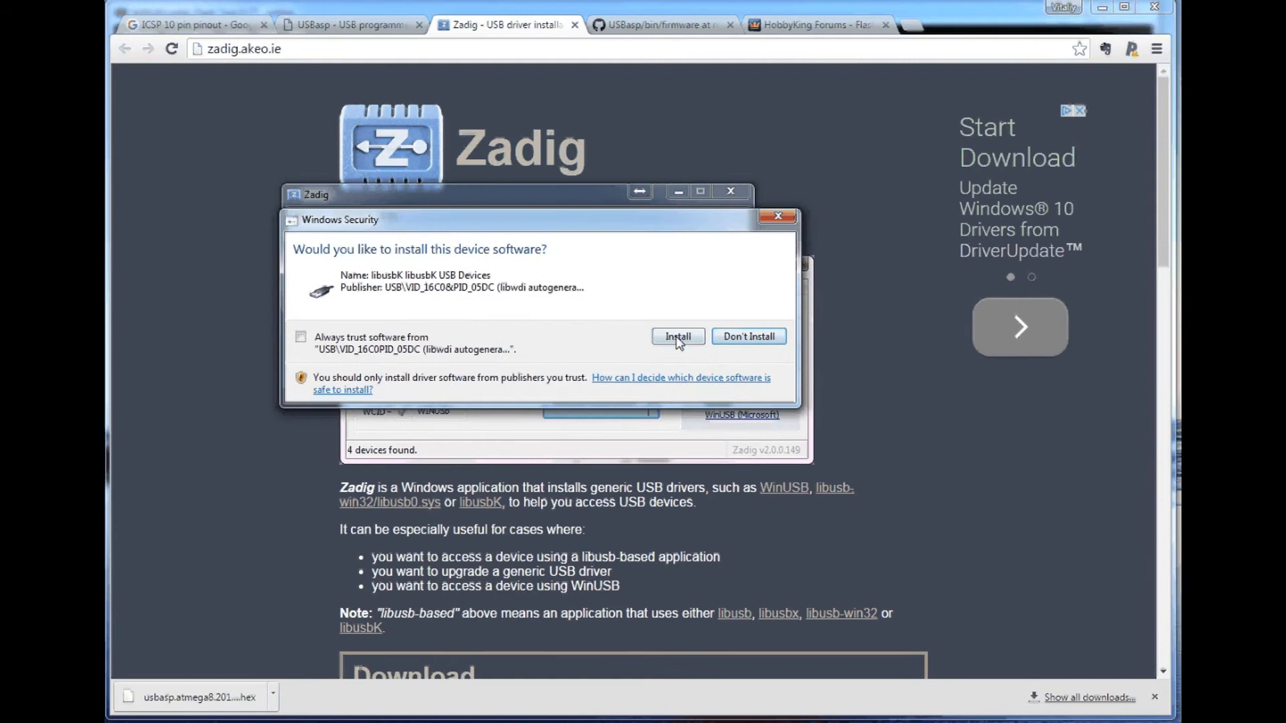
left_click(676, 336)
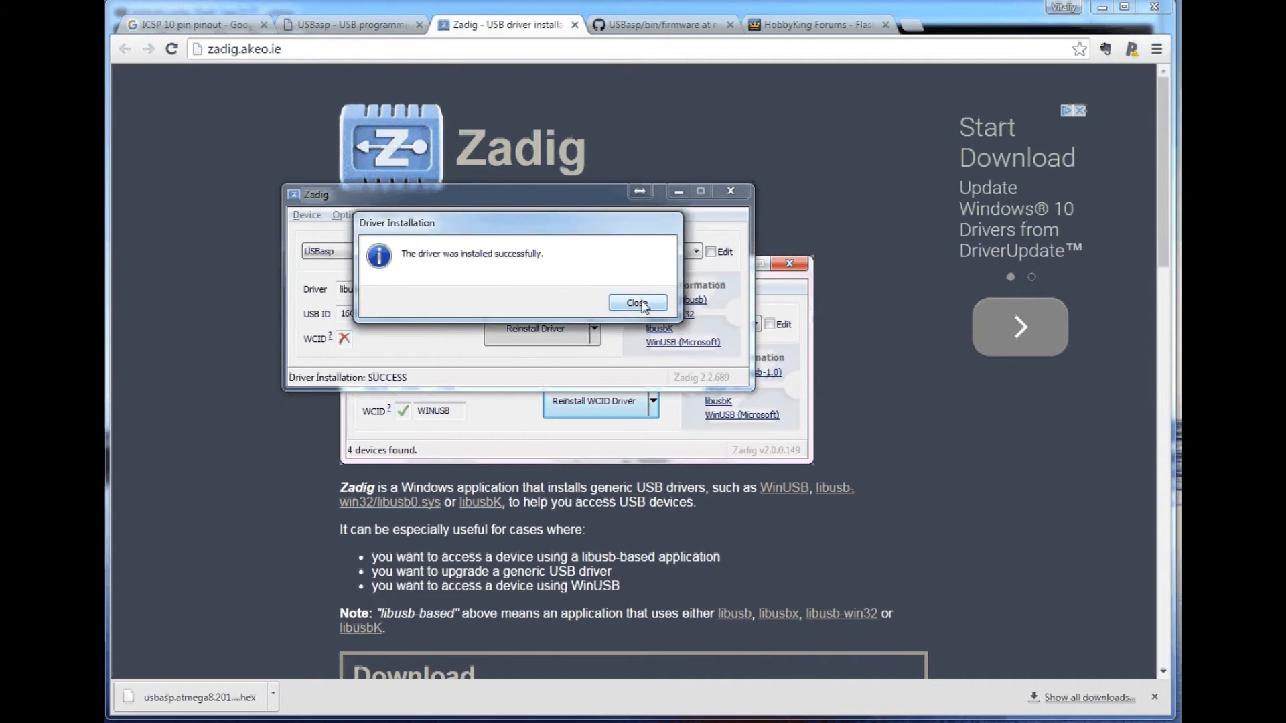
left_click(638, 303)
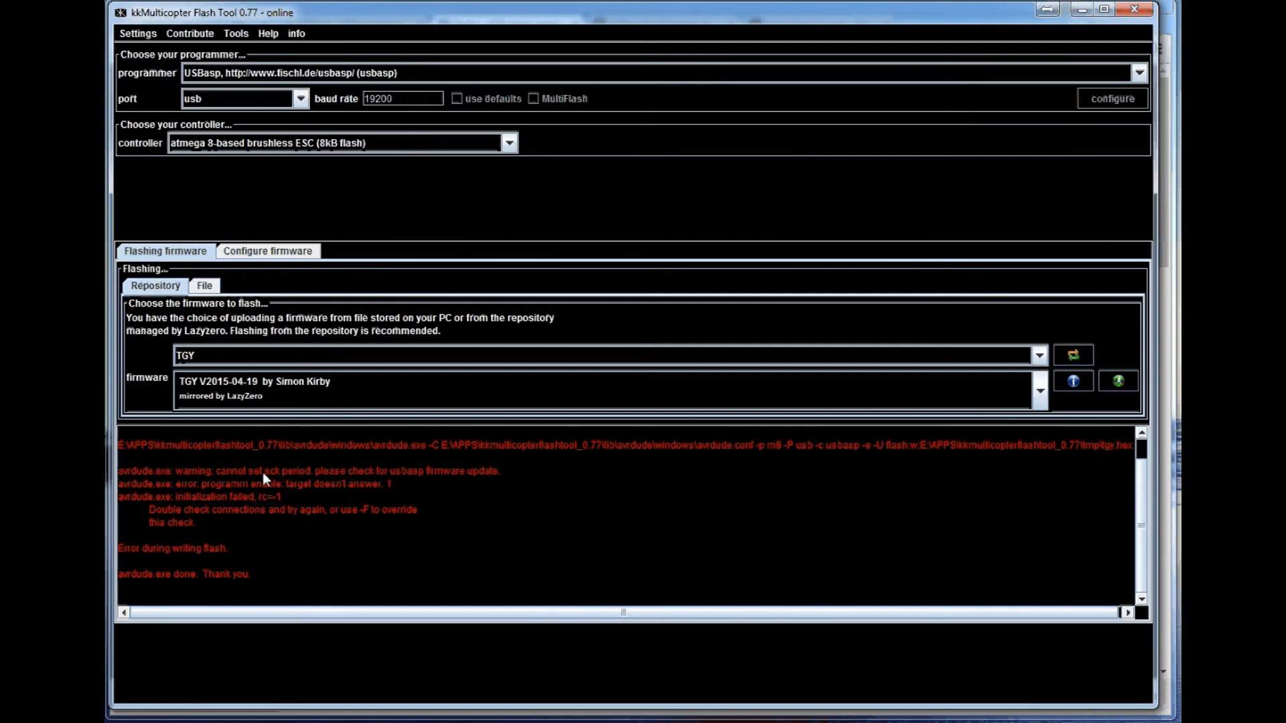
double_click(285, 470)
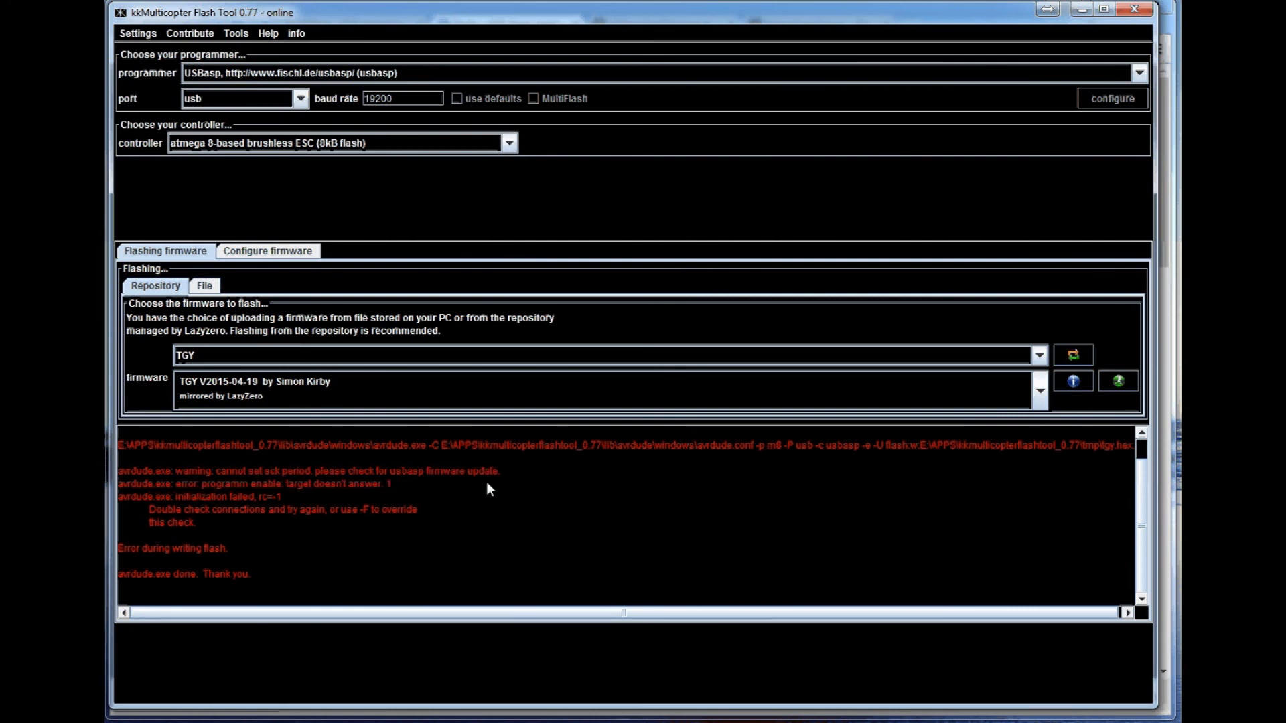
mouse_move(505, 495)
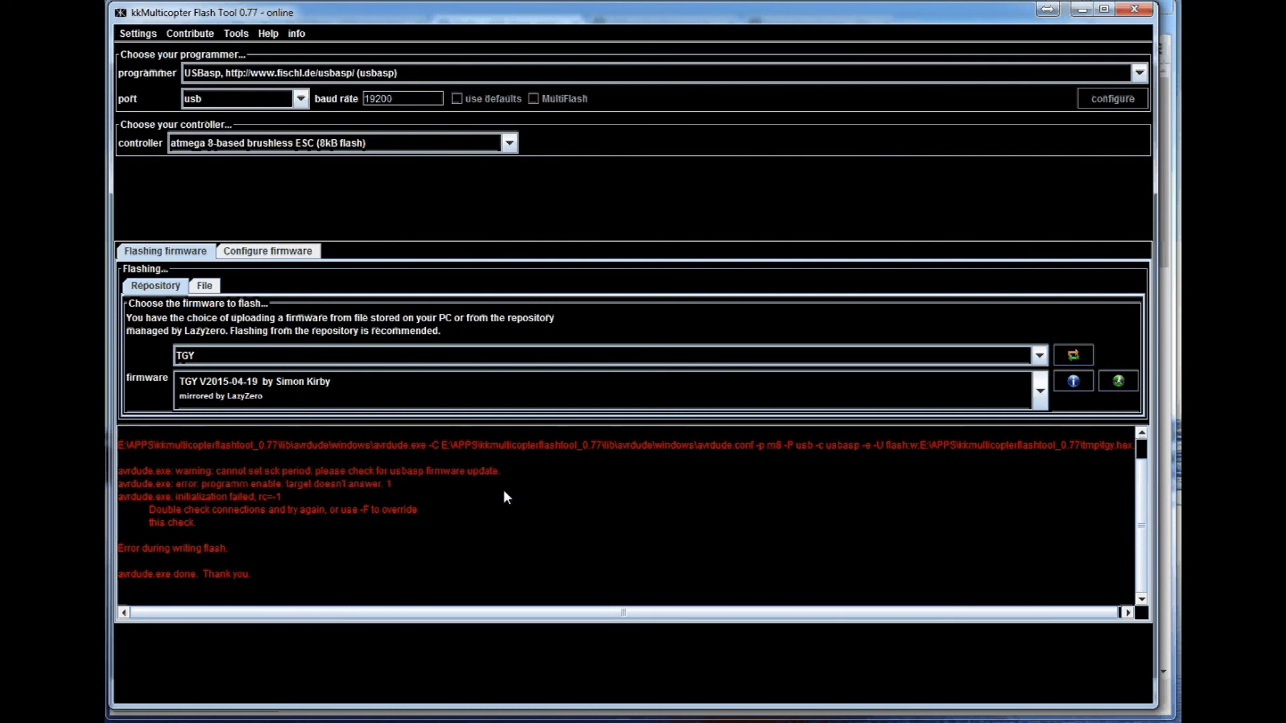